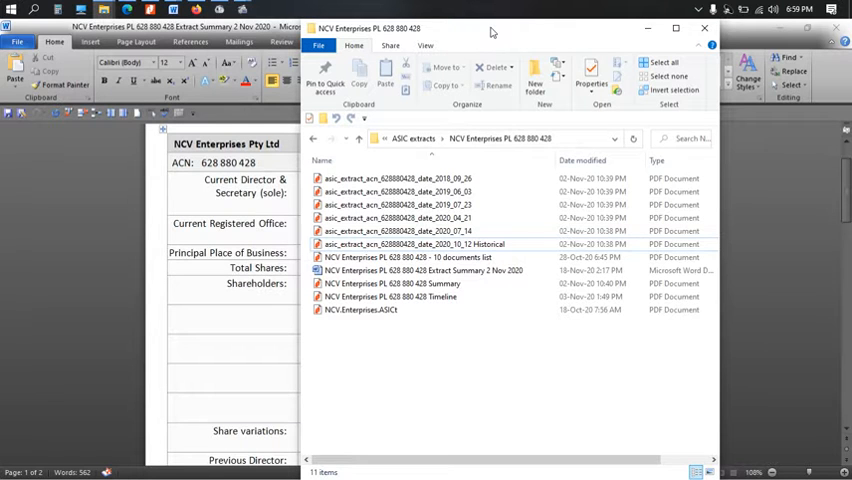
mouse_move(434, 371)
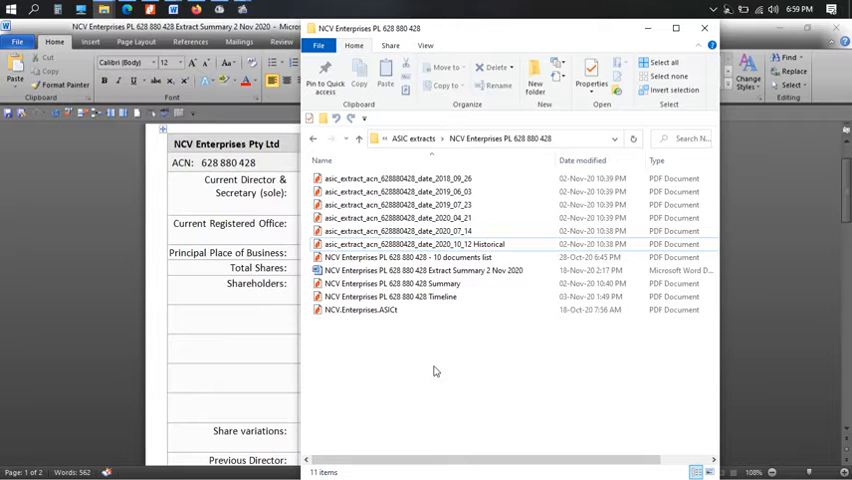
Scroll through the NCV Enterprises extract table to review its director details
left_click(422, 271)
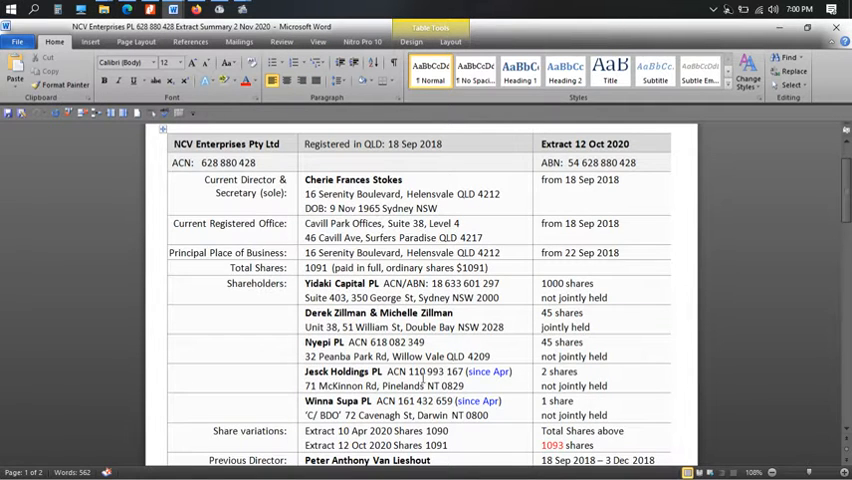
scroll("down", 3)
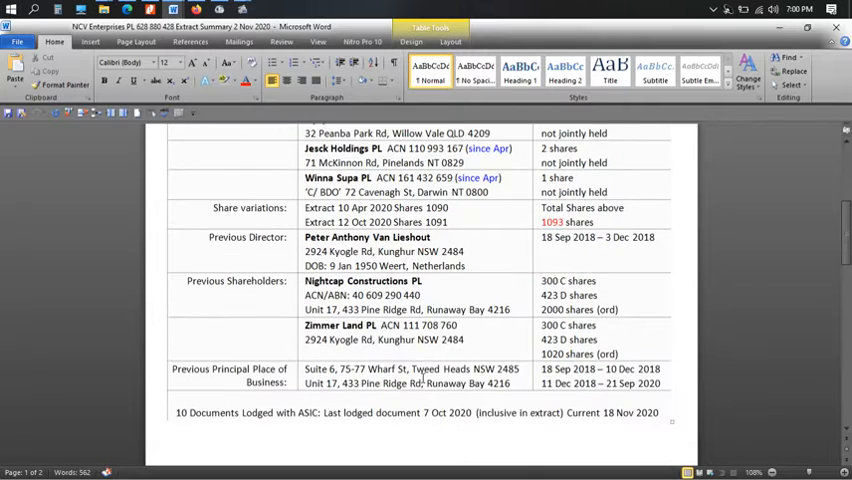
scroll("down", 3)
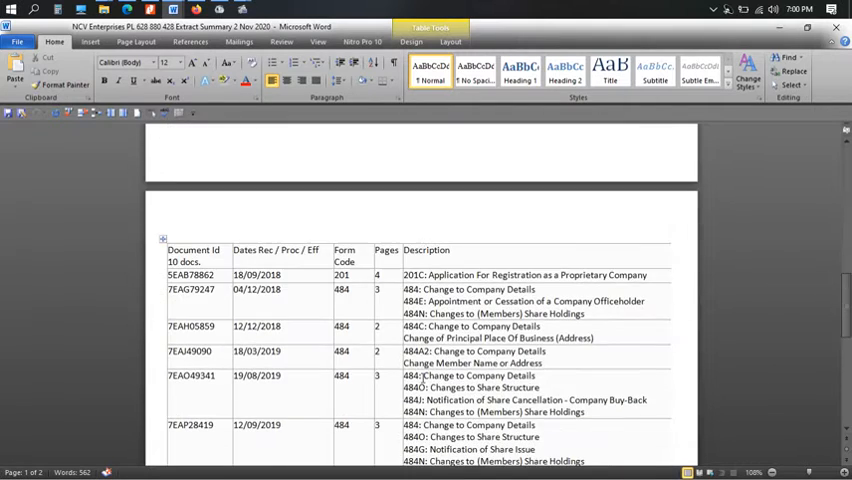
scroll("down", 3)
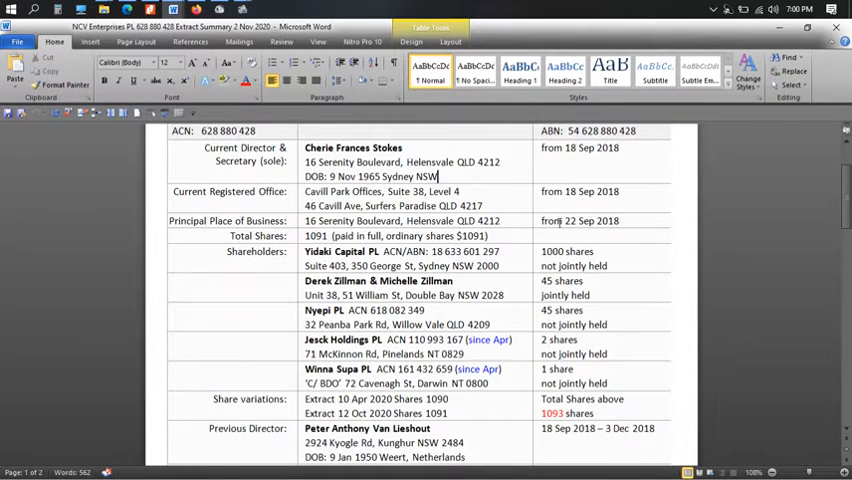
scroll("down", 3)
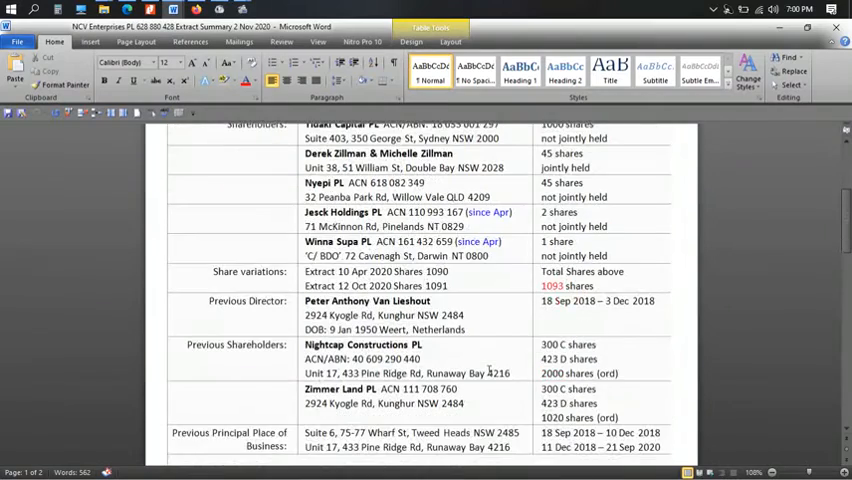
scroll("down", 3)
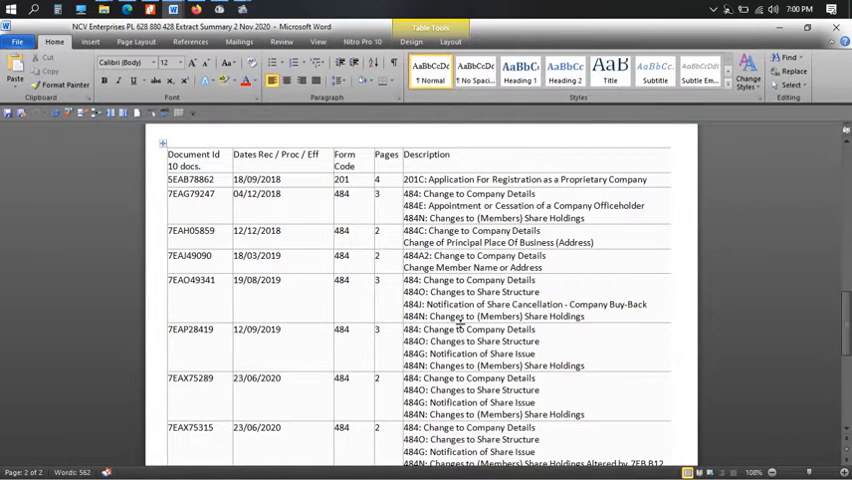
mouse_move(508, 353)
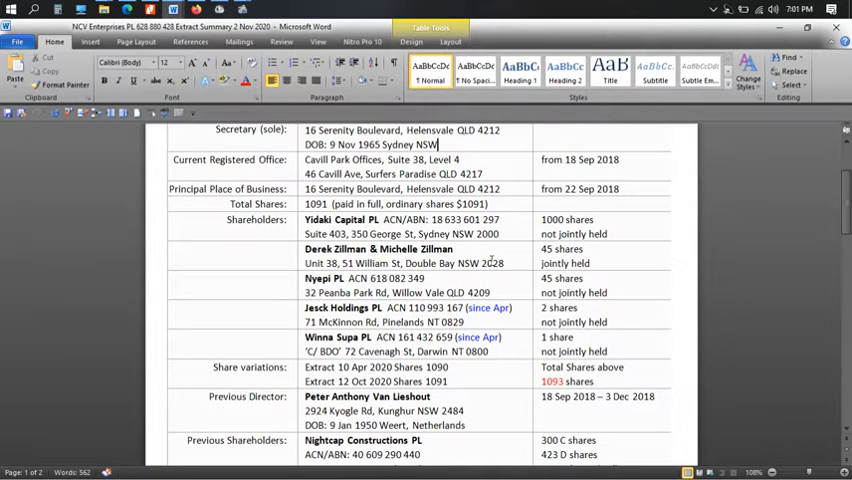
scroll("up", 3)
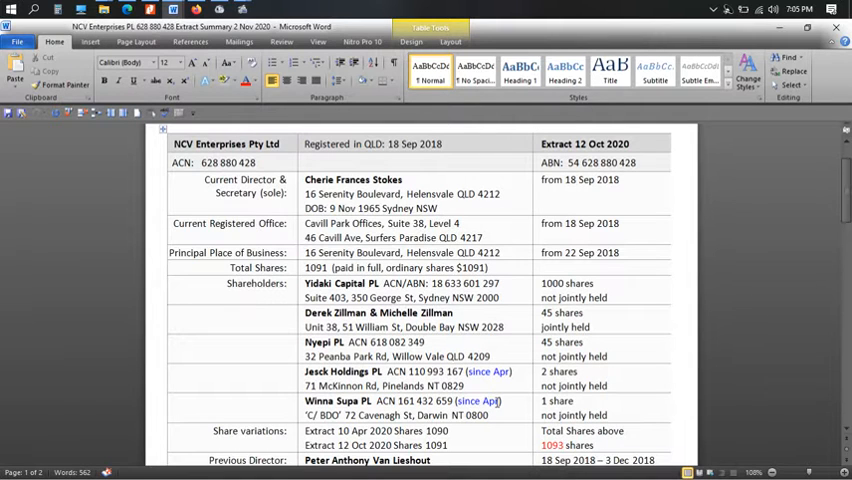
mouse_move(495, 403)
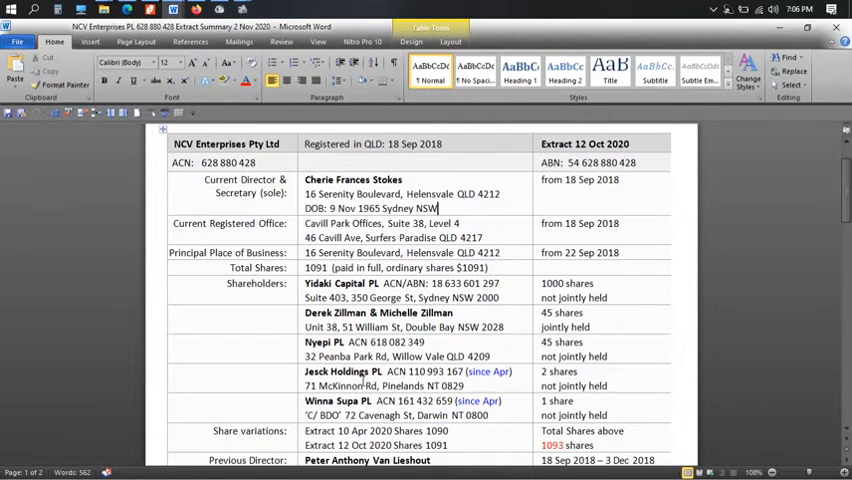
scroll("down", 3)
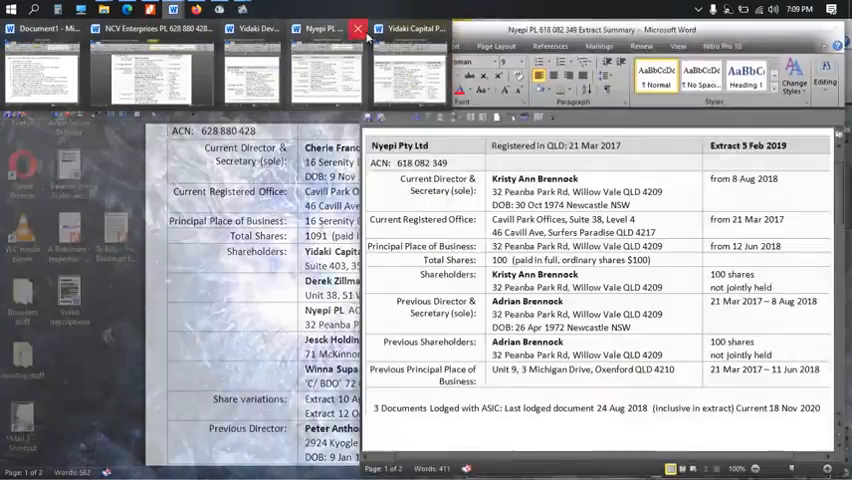
Close the Nyepi Pty Ltd extract summary window from its taskbar thumbnail
left_click(357, 28)
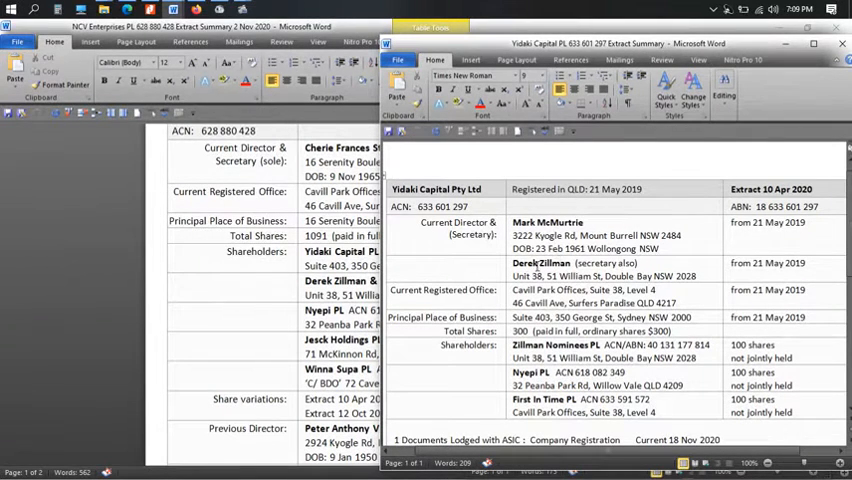
scroll("down", 3)
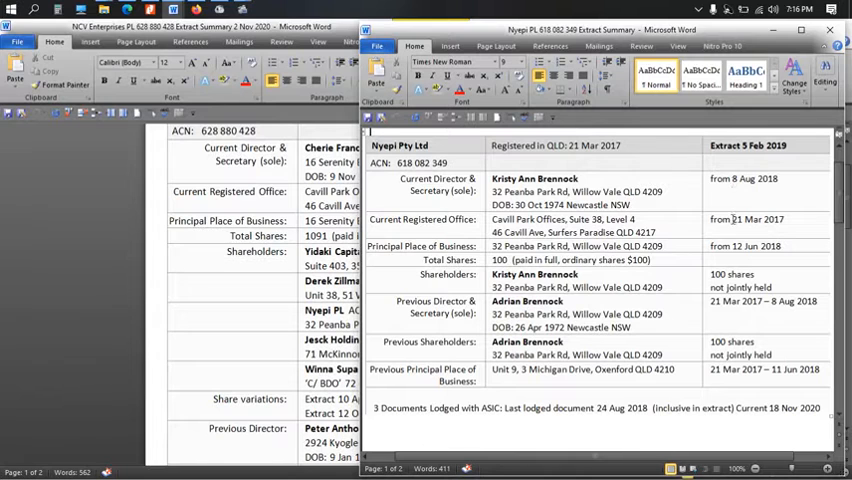
Scroll down through the NCV Enterprises shareholder and share-variation table
scroll("down", 3)
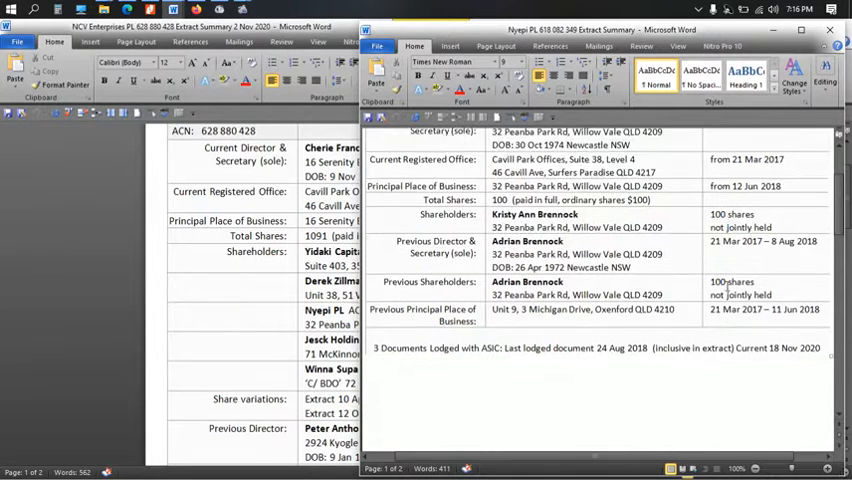
scroll("down", 3)
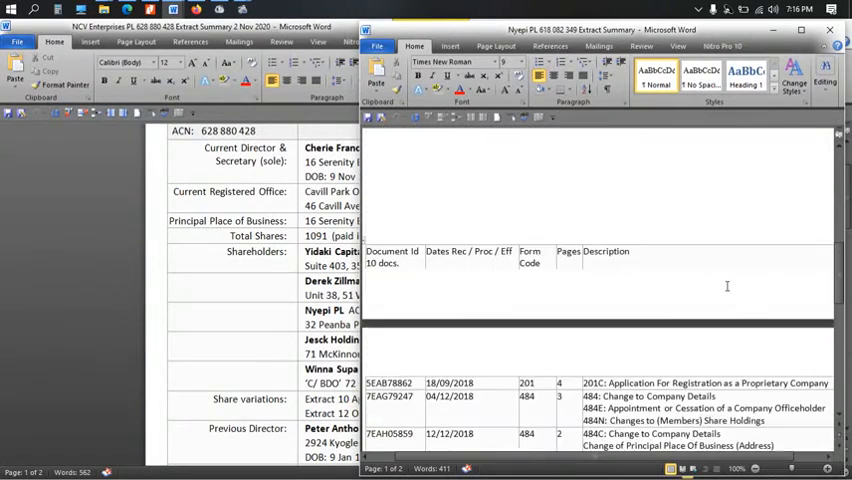
scroll("down", 3)
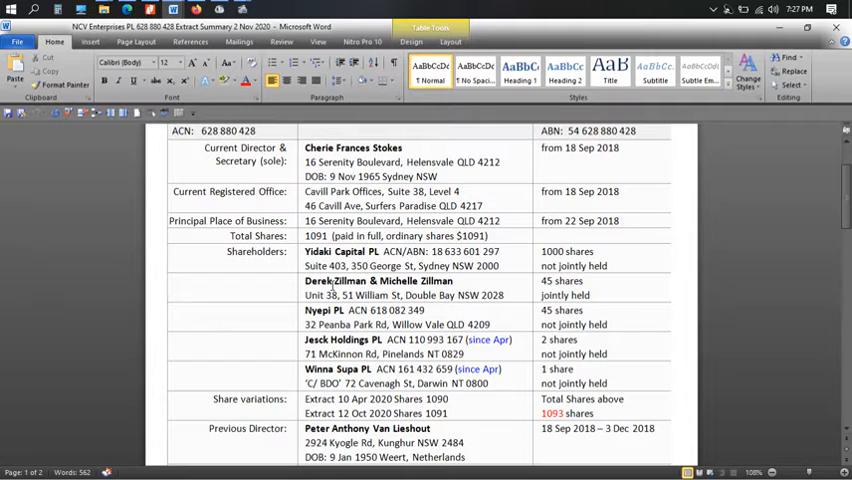
Place the cursor at the end of the Current Registered Office cell
left_click(437, 176)
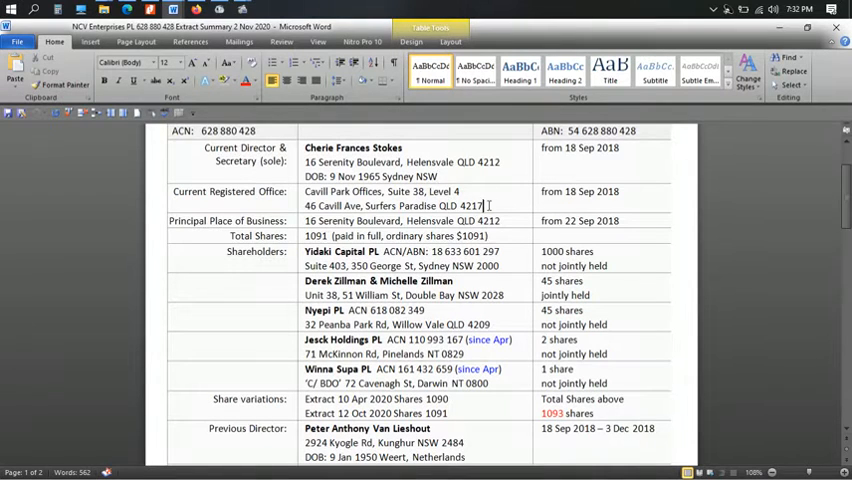
left_click_drag(303, 191, 483, 206)
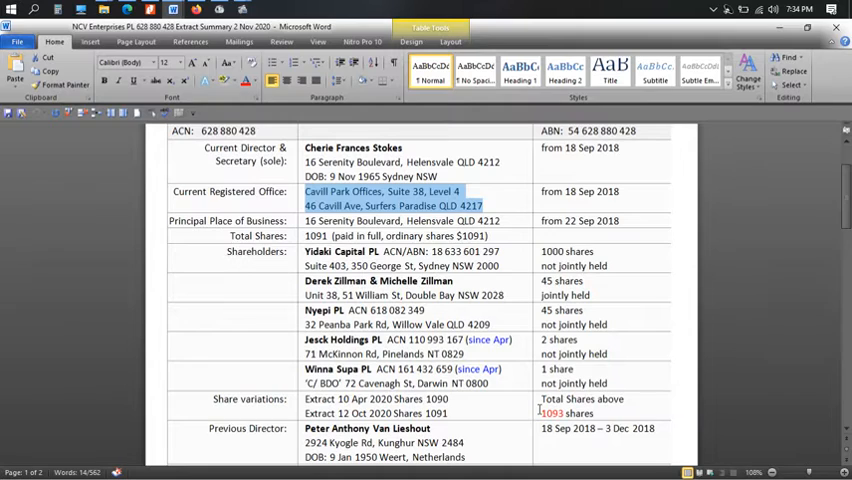
scroll("down", 3)
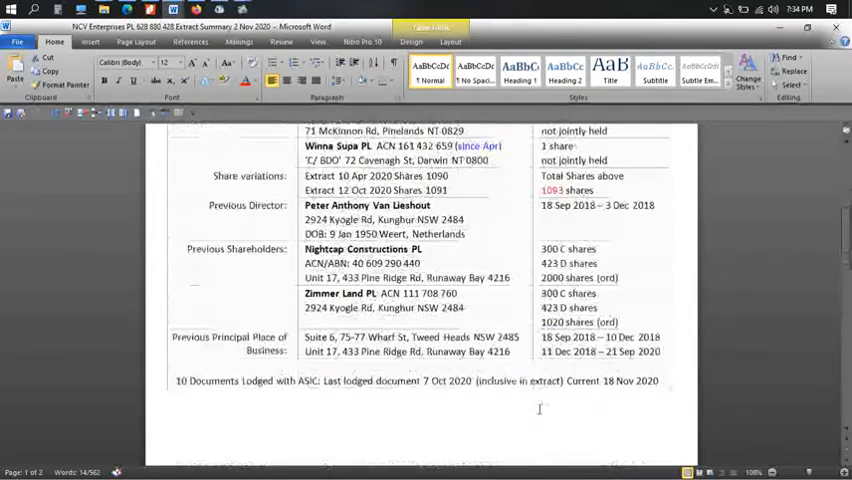
Scroll to the last lodged document, the 492 correction request processed 12/10/2020
scroll("down", 3)
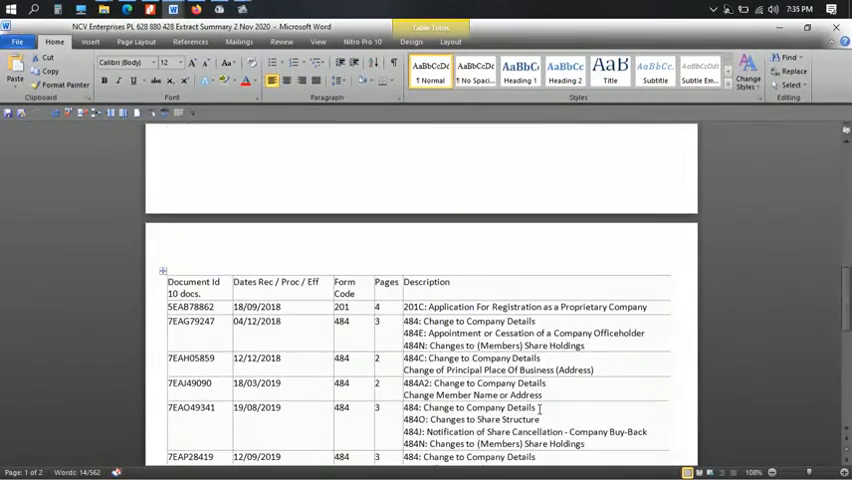
scroll("down", 3)
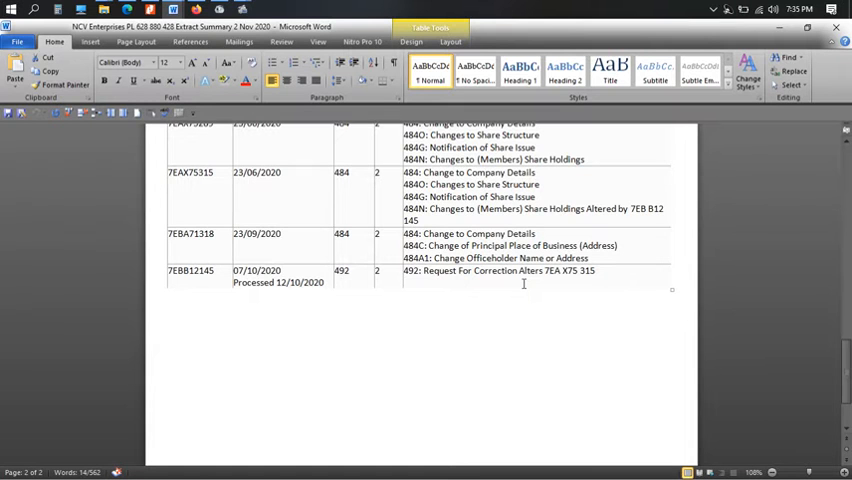
scroll("down", 3)
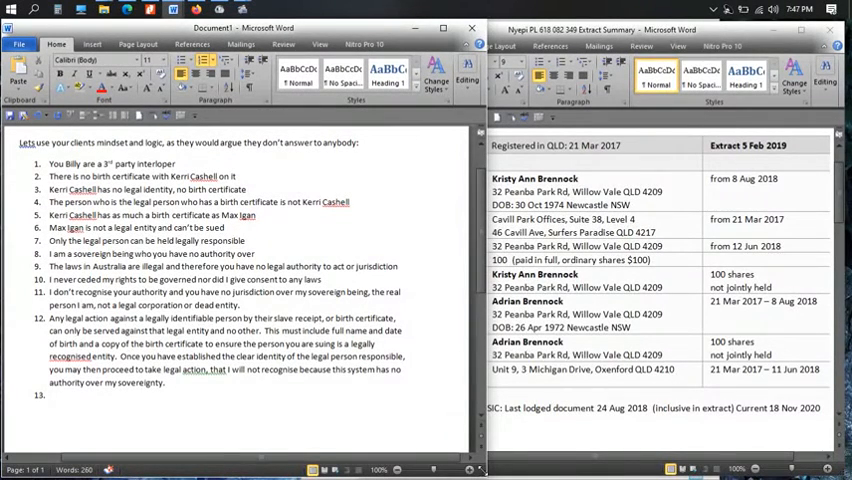
Place the cursor on the empty thirteenth numbered point
left_click(62, 394)
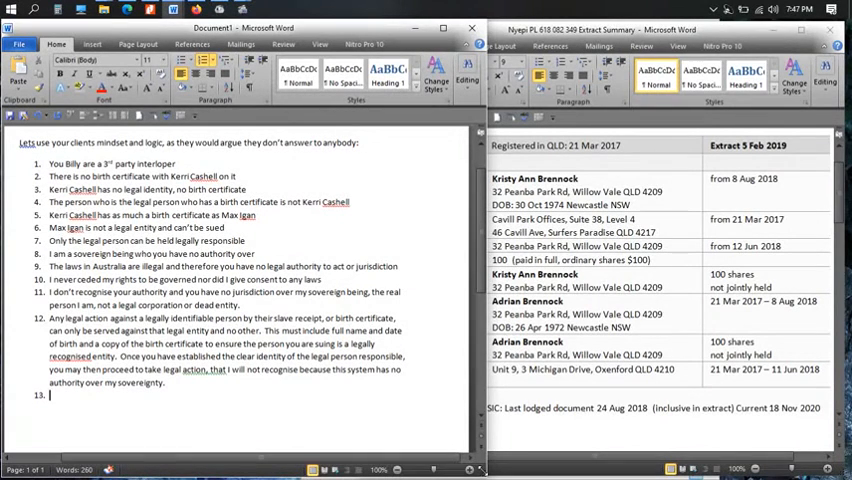